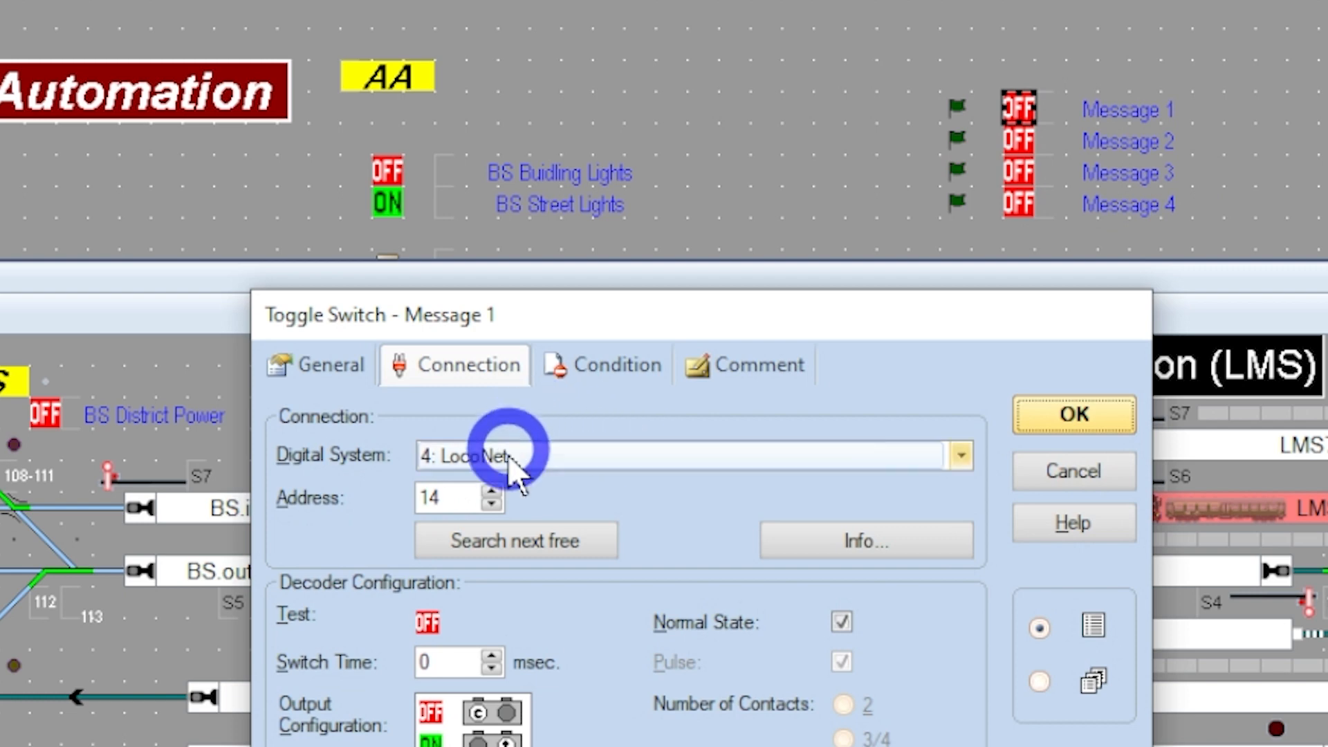
{"action": "mouse_move", "coordinate": [390, 525]}
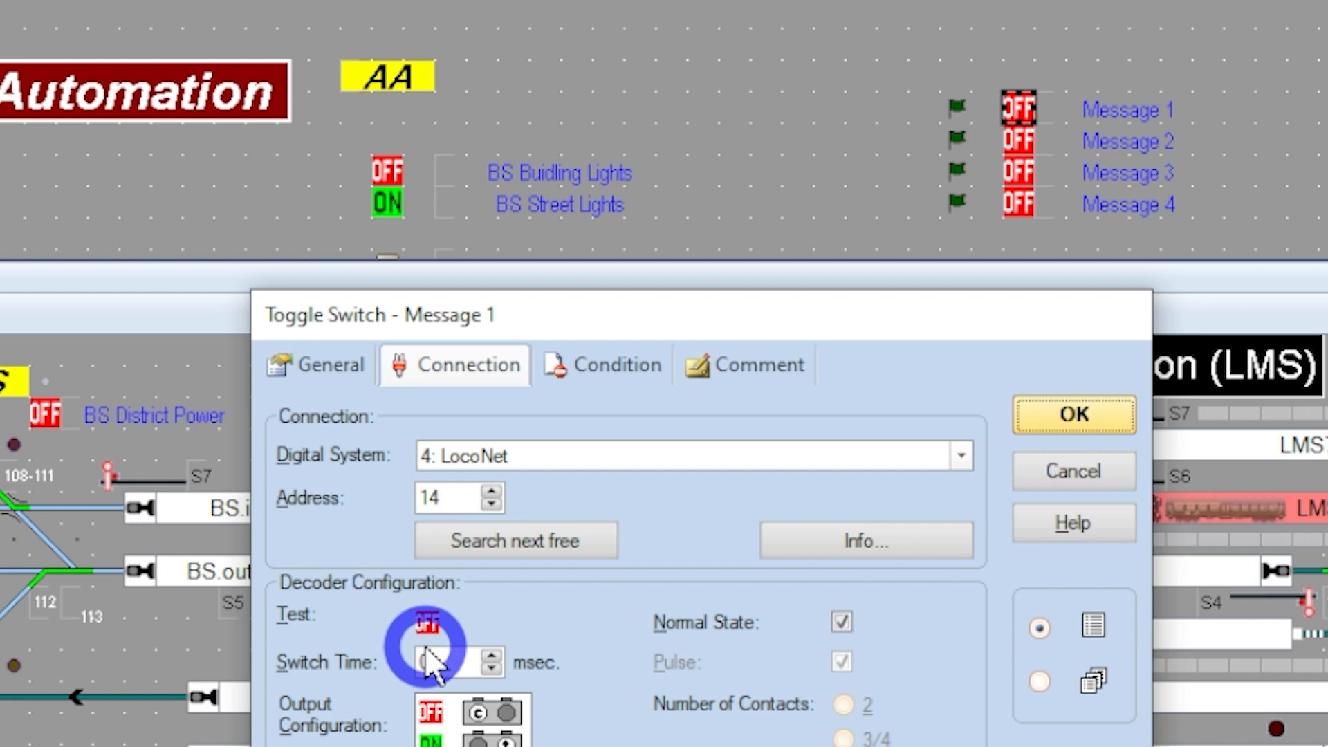
Test the Message 1 output, then show the Message 1 flagman's trigger condition checking LMS7
{"action": "left_click", "coordinate": [331, 365]}
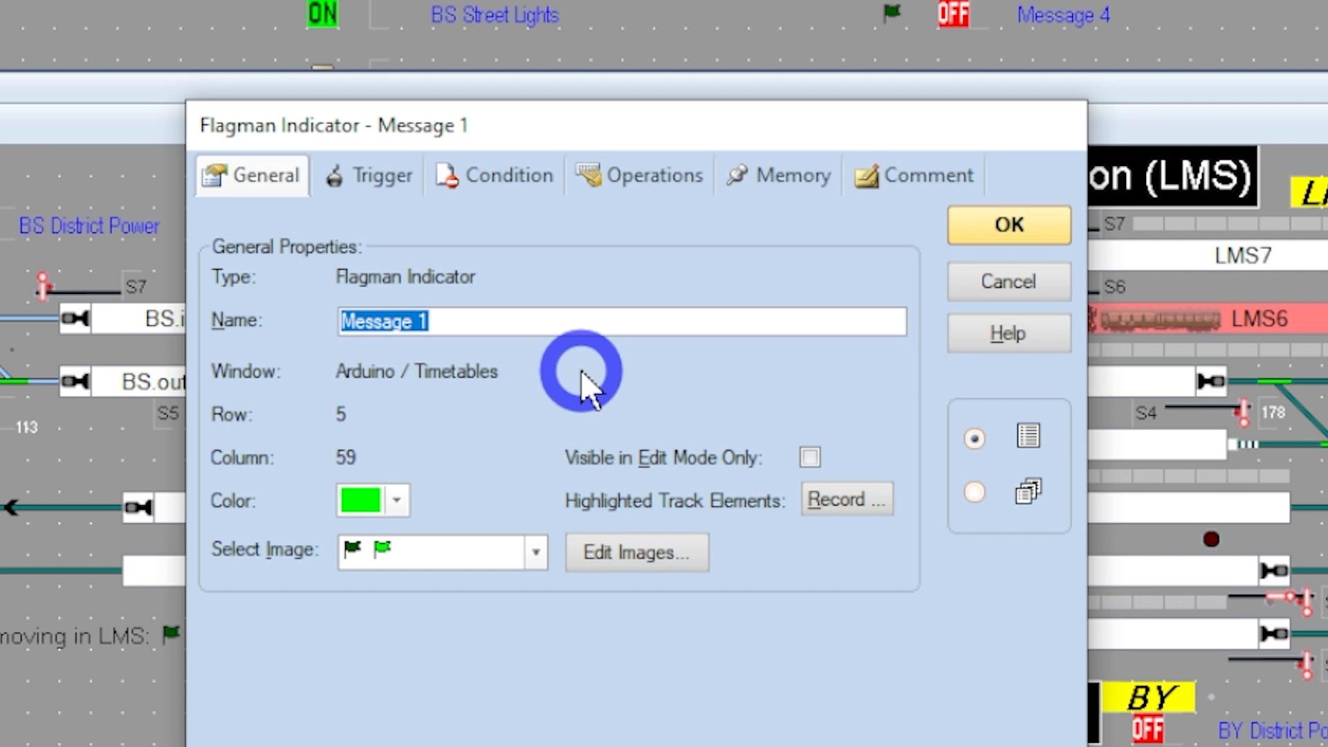
{"action": "mouse_move", "coordinate": [614, 399]}
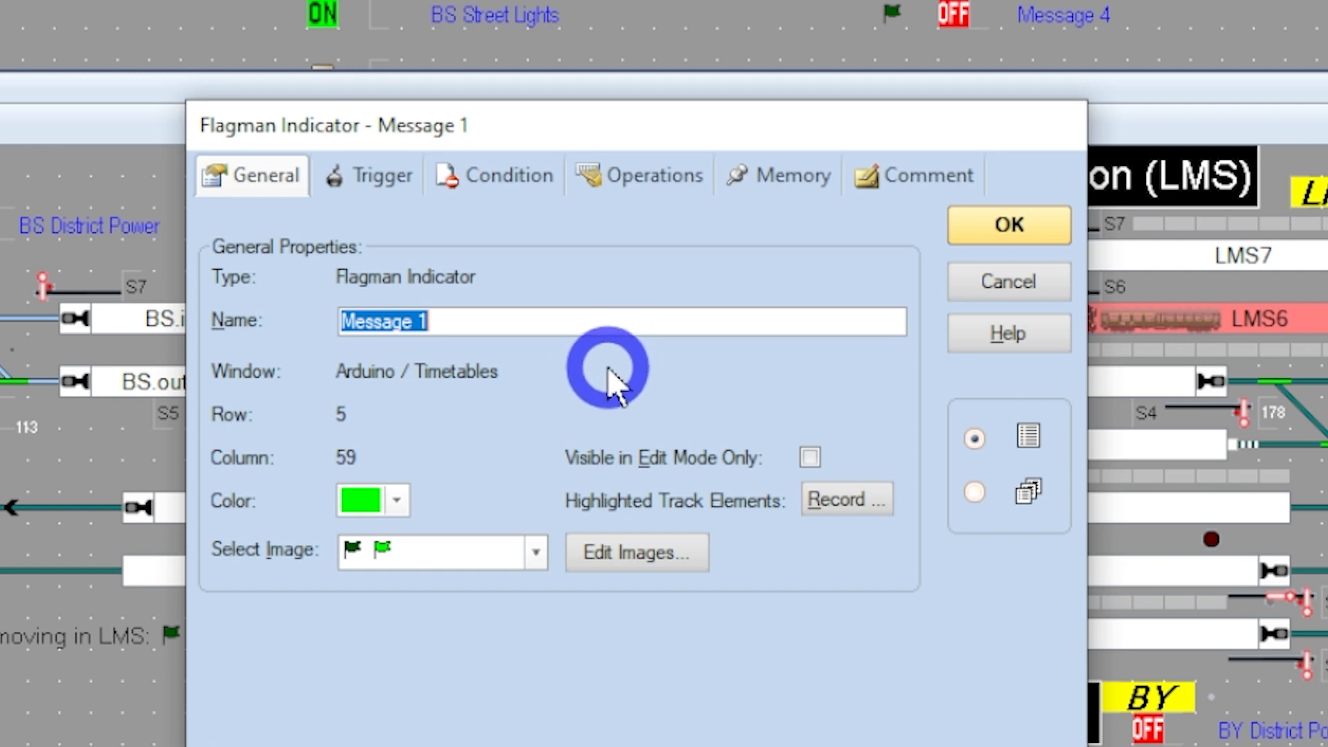
{"action": "mouse_move", "coordinate": [419, 280]}
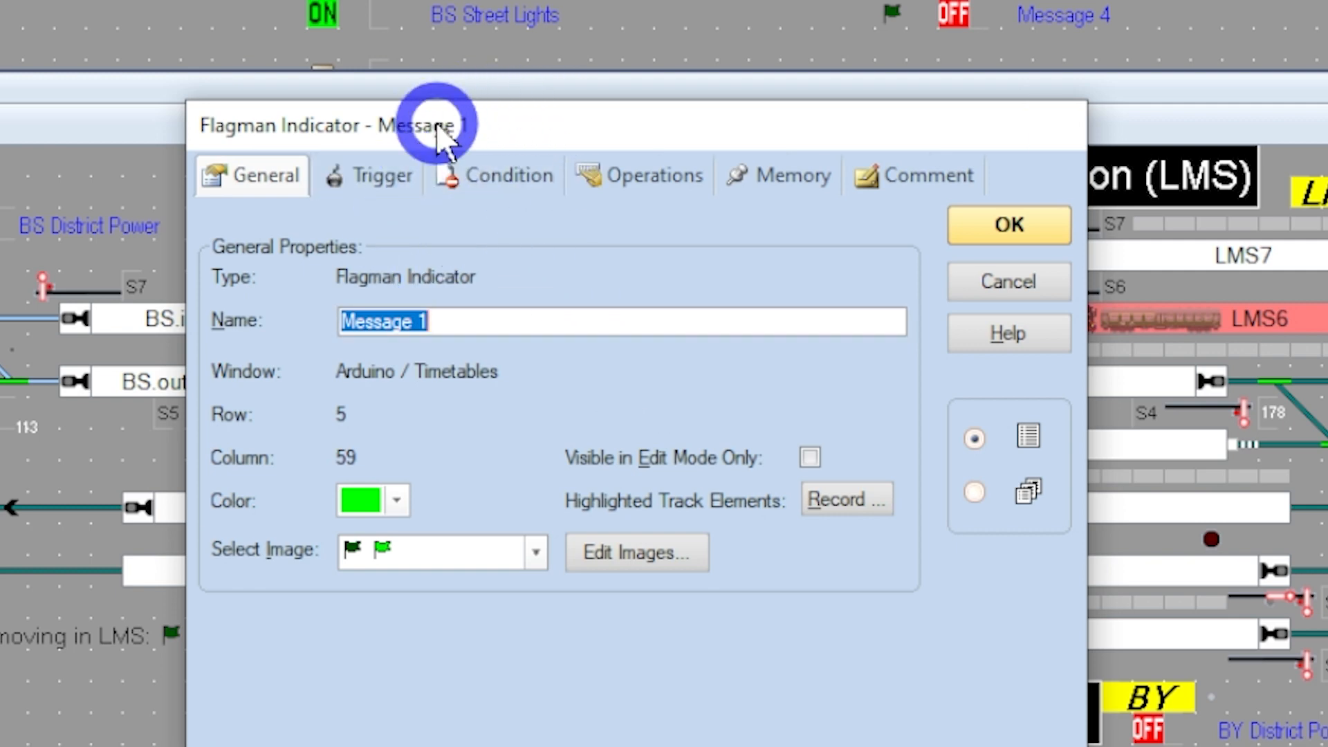
{"action": "left_click", "coordinate": [372, 175]}
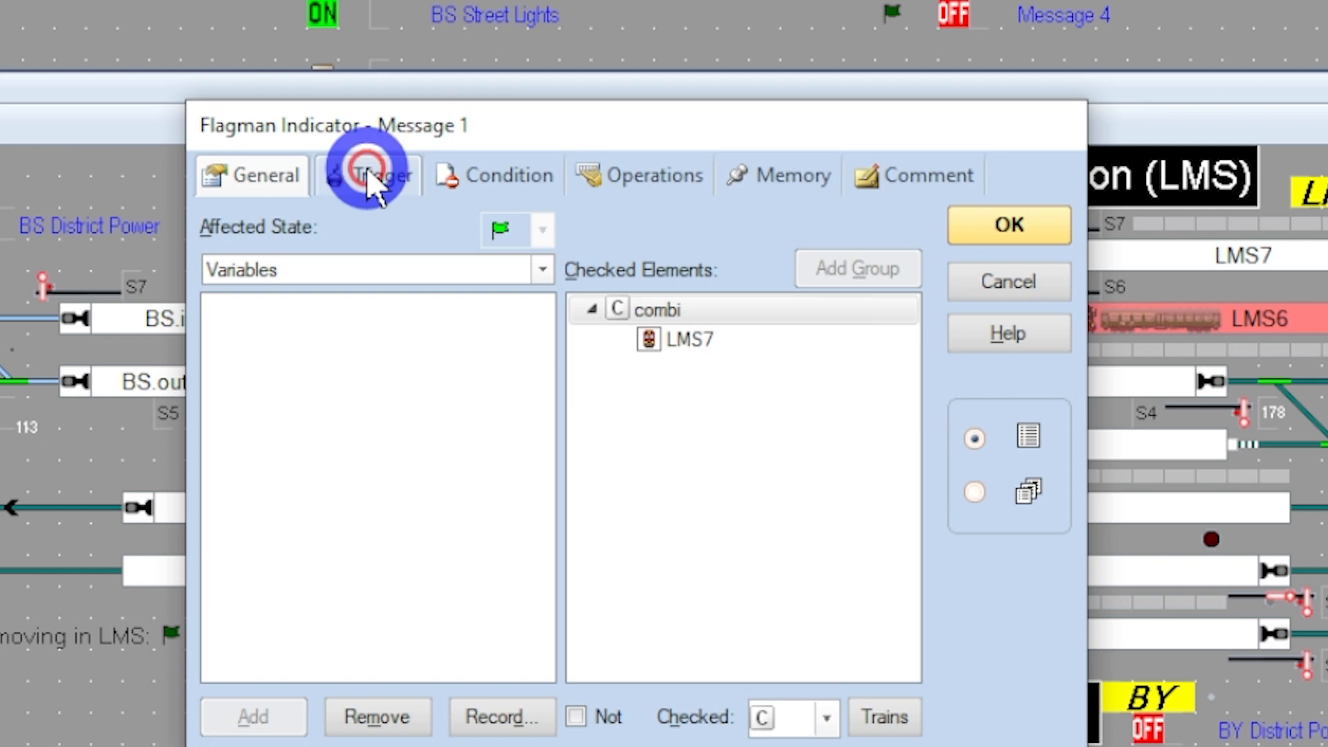
Show the flagman's operations: Message 1 on, wait two seconds, Message 1 off
{"action": "left_click", "coordinate": [372, 176]}
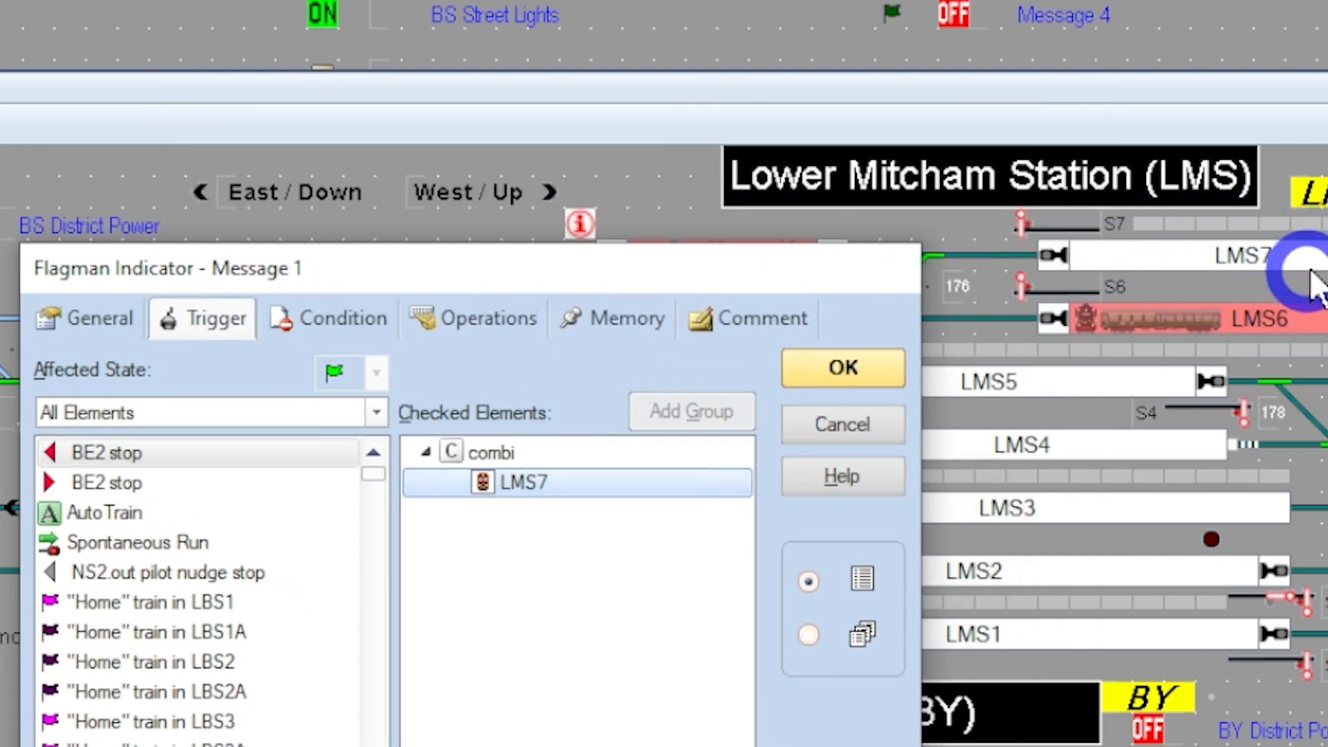
{"action": "mouse_move", "coordinate": [1233, 262]}
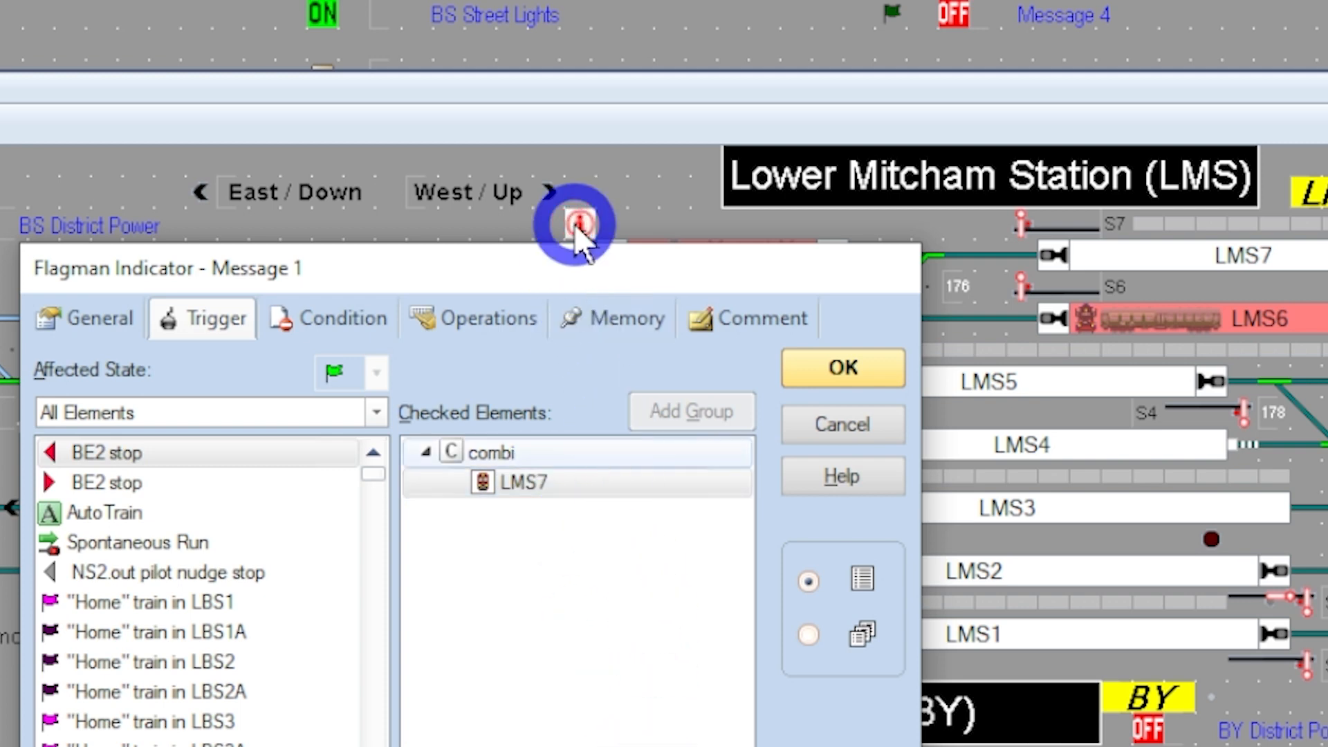
{"action": "mouse_move", "coordinate": [600, 251]}
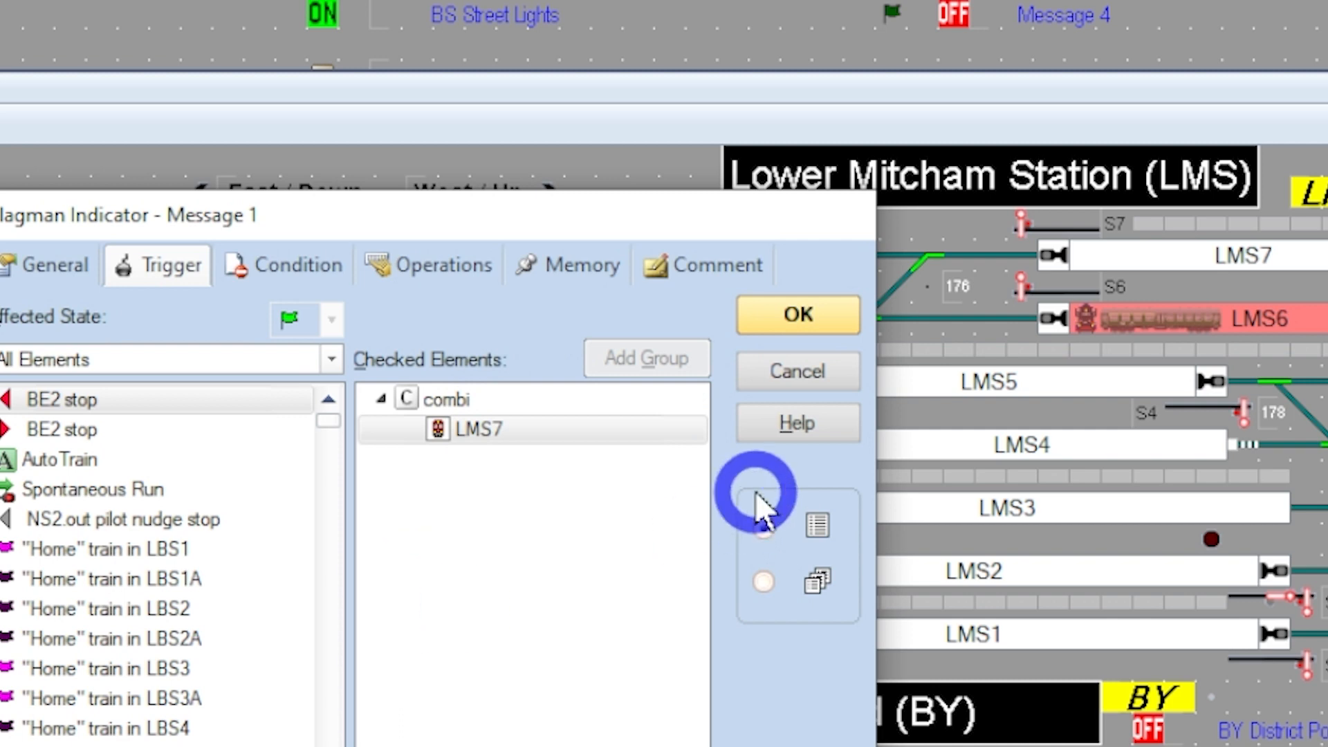
{"action": "left_click", "coordinate": [428, 264]}
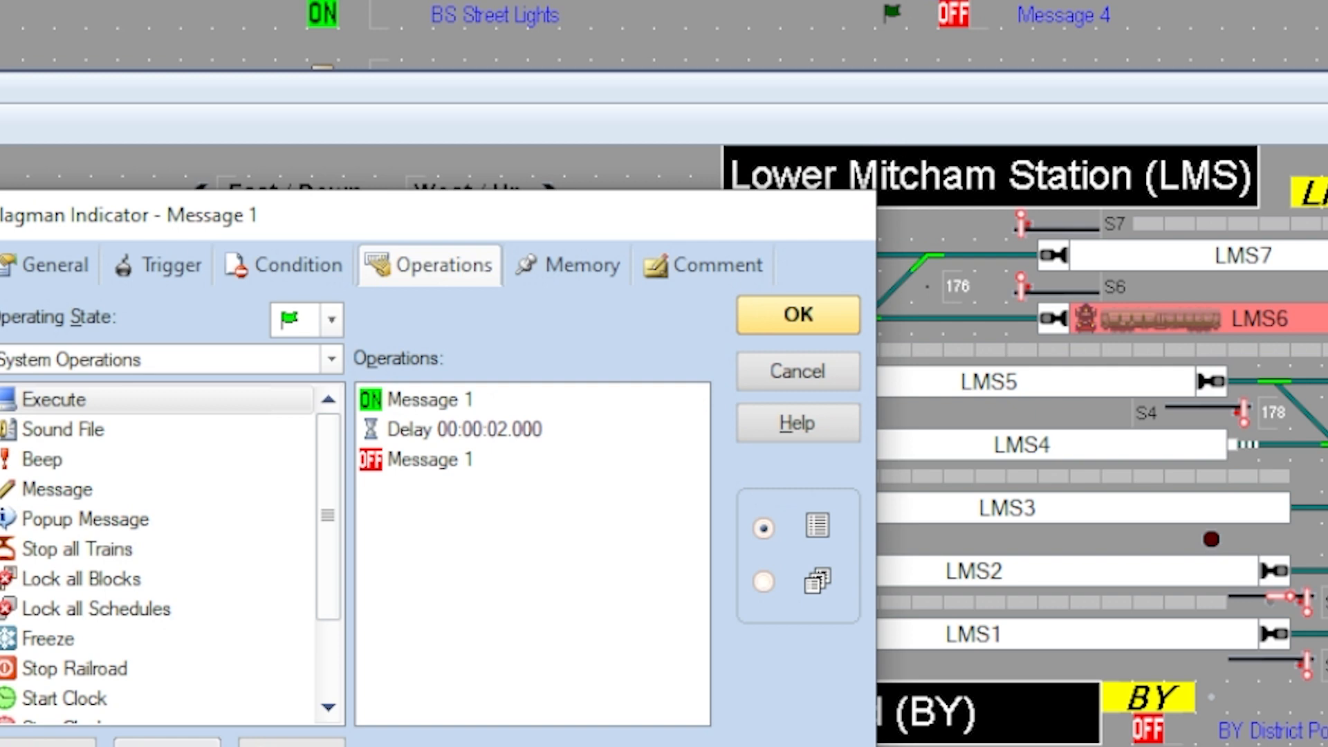
Confirm the Flagman Indicator dialog with OK and return to the switchboard layout
{"action": "left_click", "coordinate": [607, 382]}
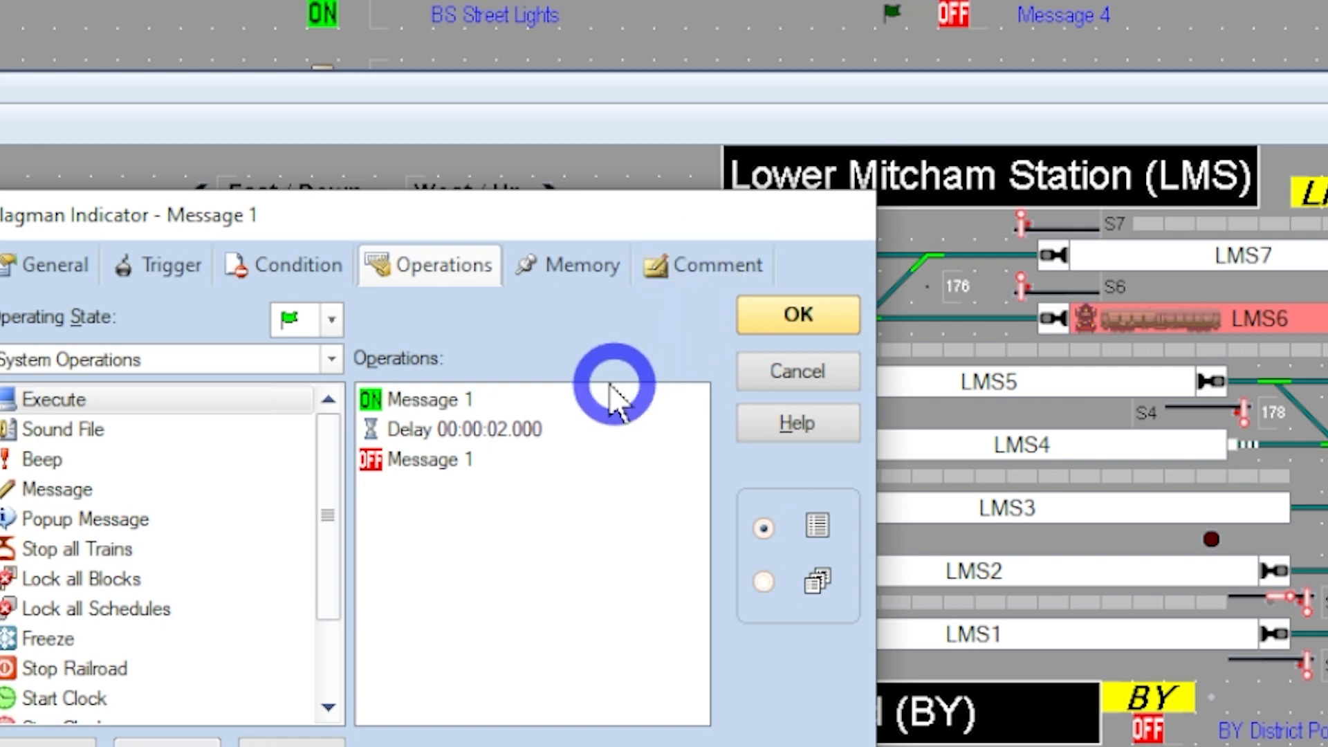
{"action": "left_click", "coordinate": [453, 461]}
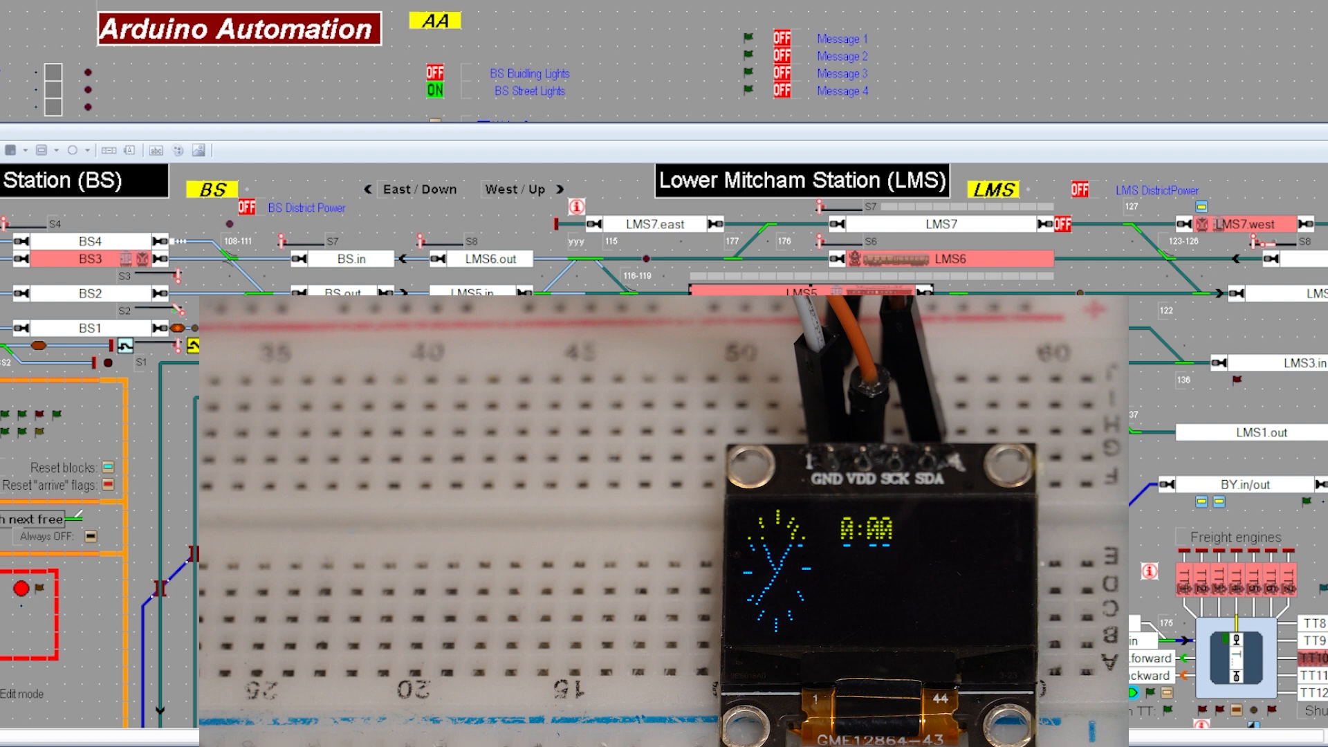
{"action": "left_click", "coordinate": [914, 221]}
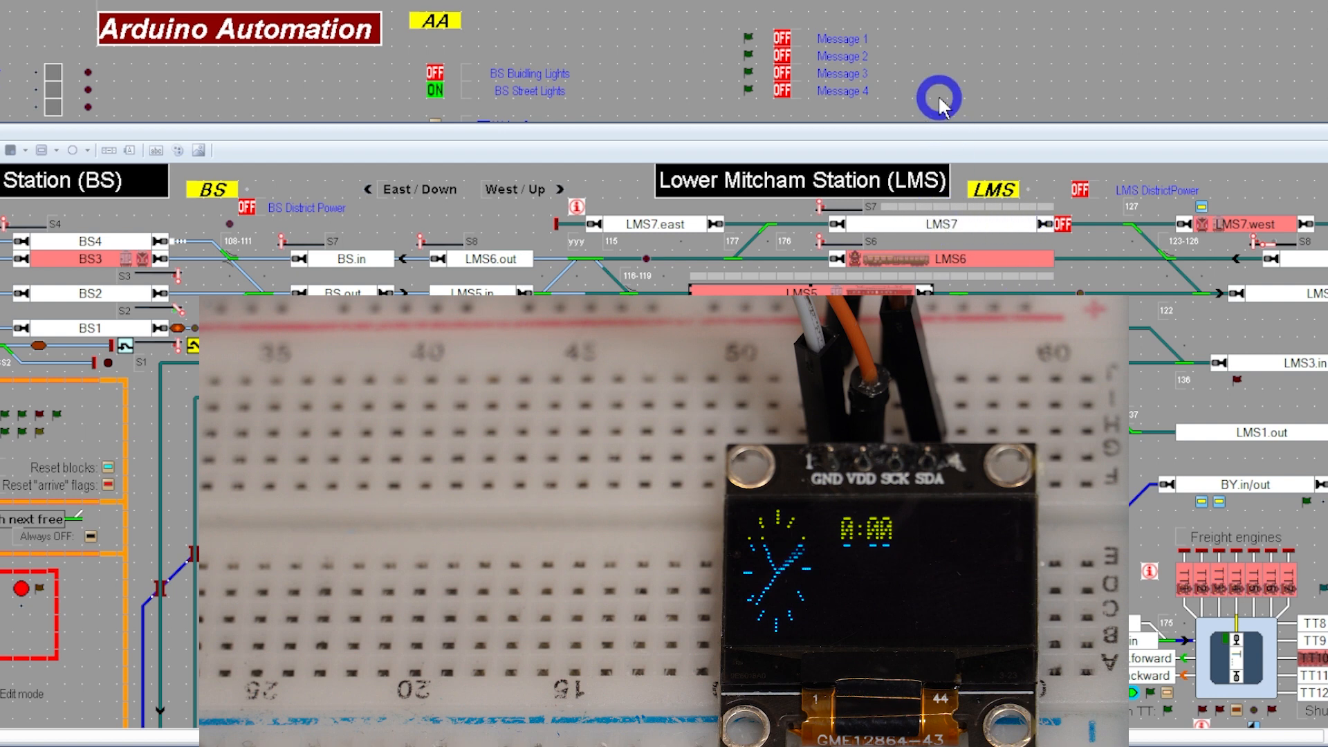
{"action": "mouse_move", "coordinate": [888, 43]}
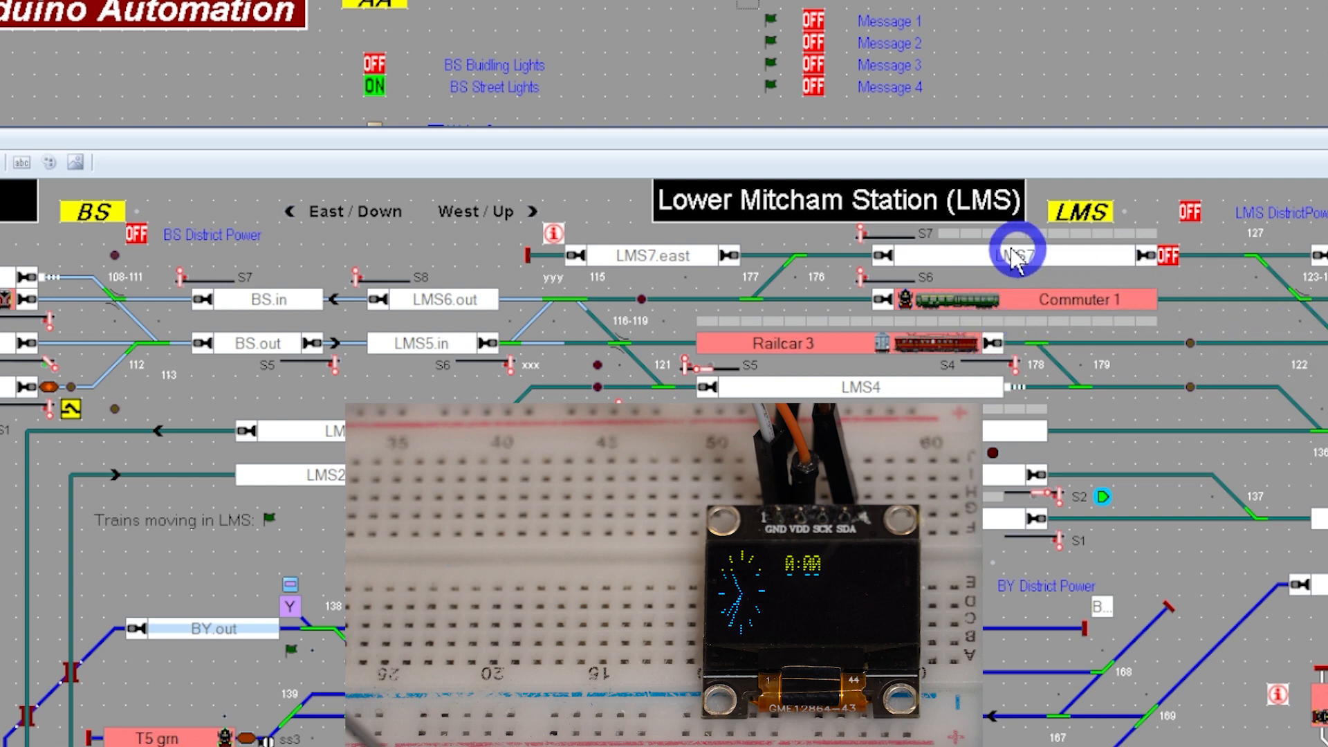
{"action": "left_click", "coordinate": [1013, 255]}
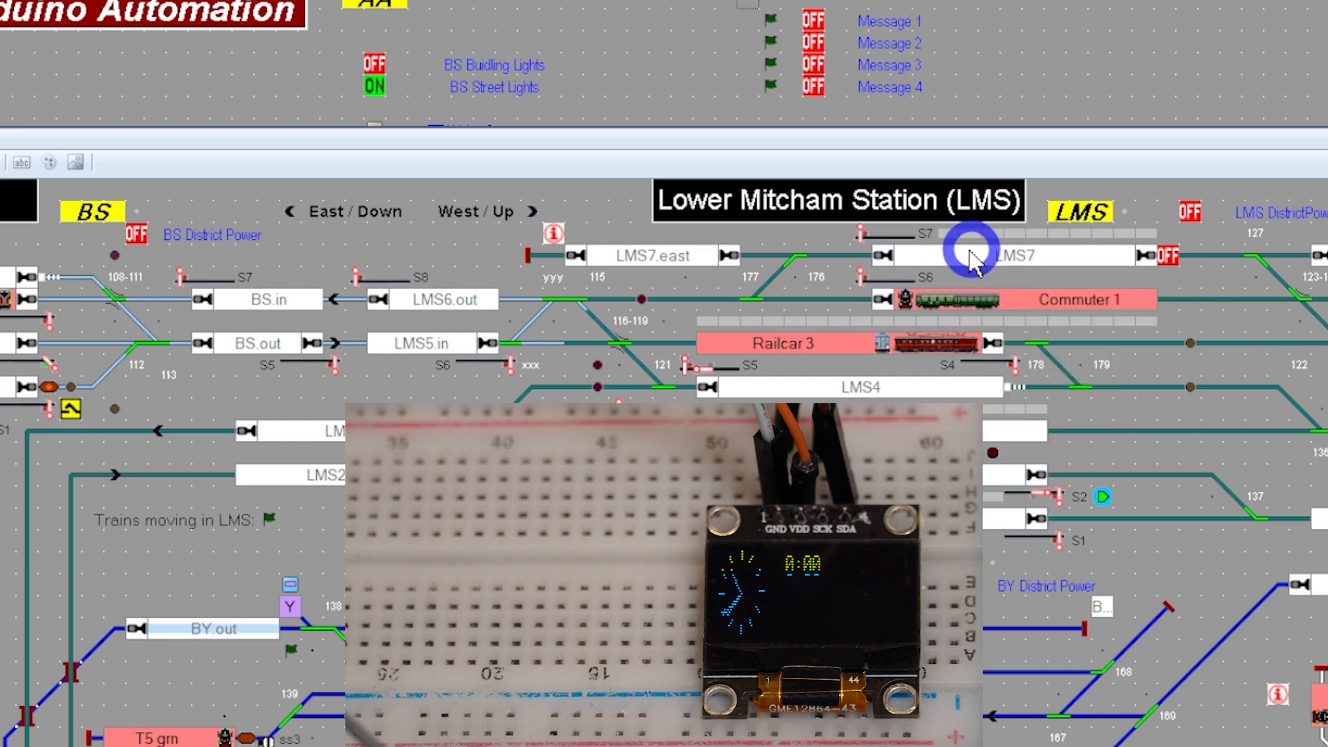
{"action": "mouse_move", "coordinate": [1028, 222]}
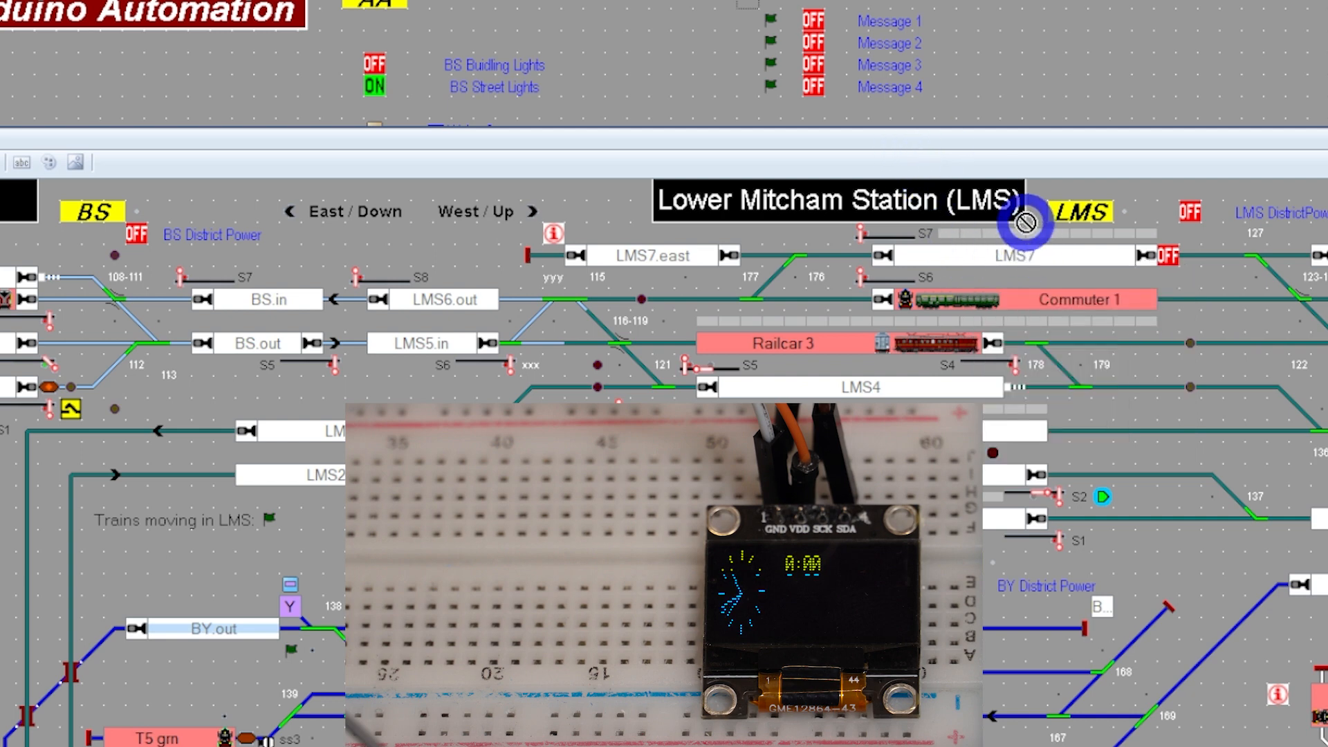
{"action": "mouse_move", "coordinate": [1179, 354]}
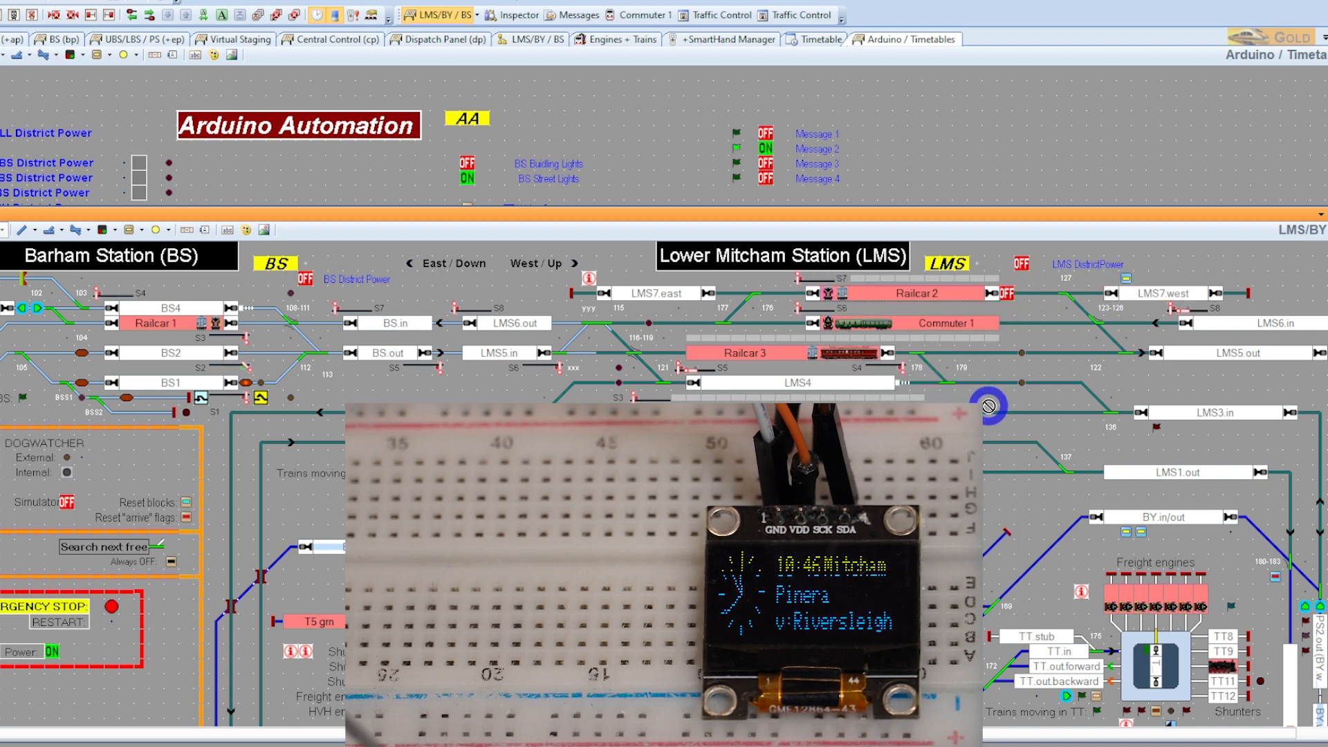
{"action": "mouse_move", "coordinate": [988, 407]}
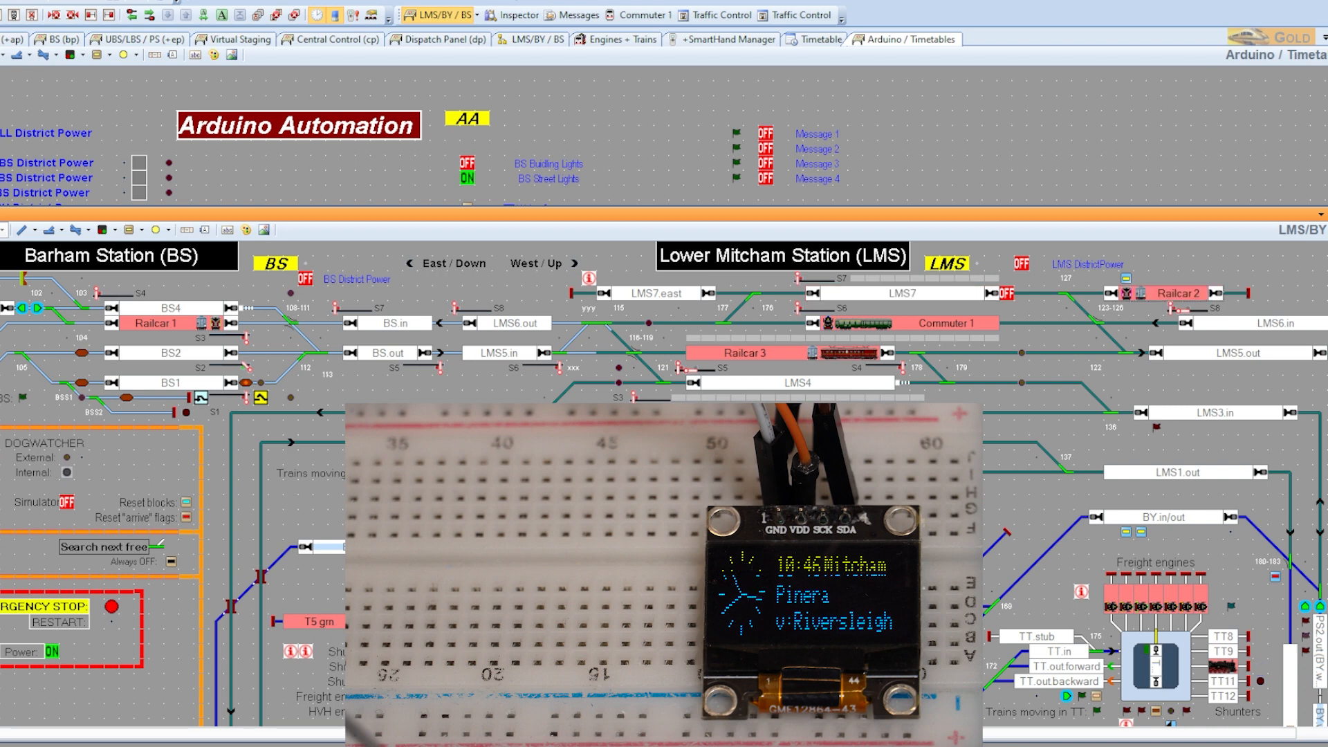
After Railcar 2 shows the Mitcham message, select Railcar 3 in block LMS5
{"action": "left_click", "coordinate": [813, 354]}
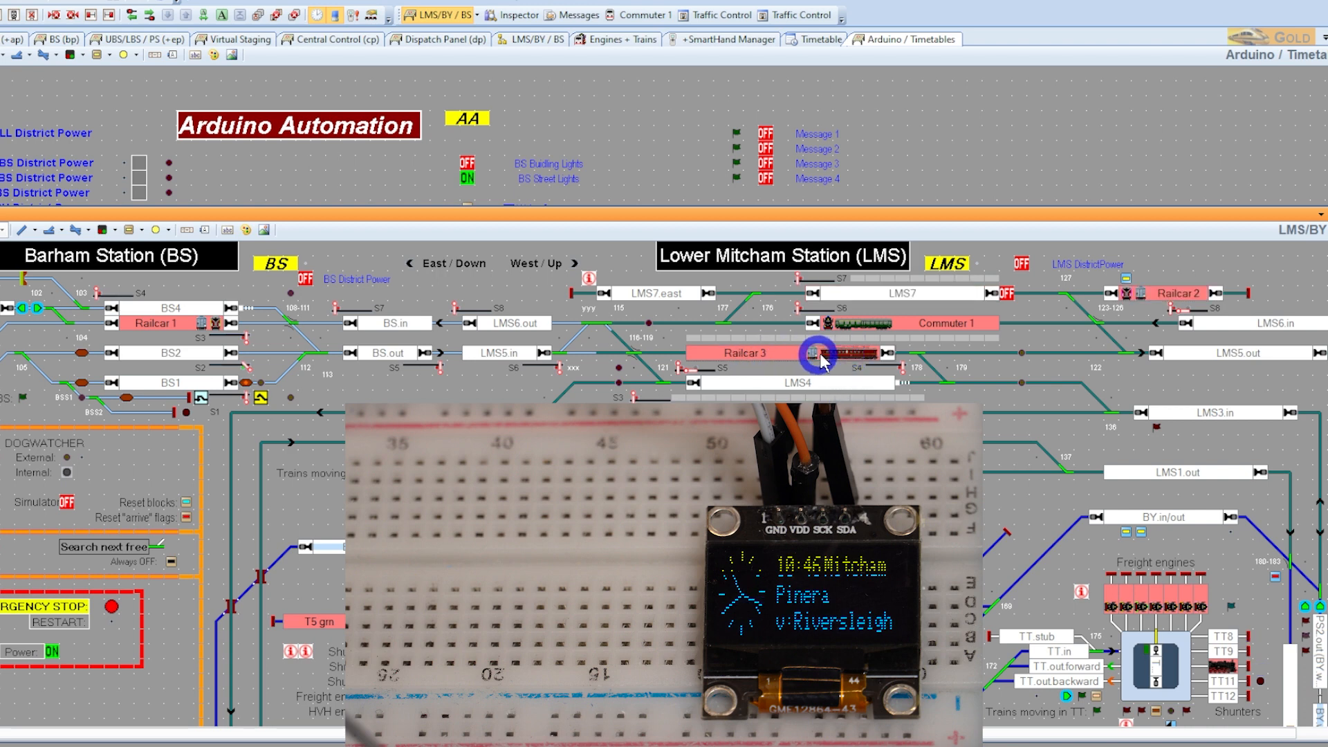